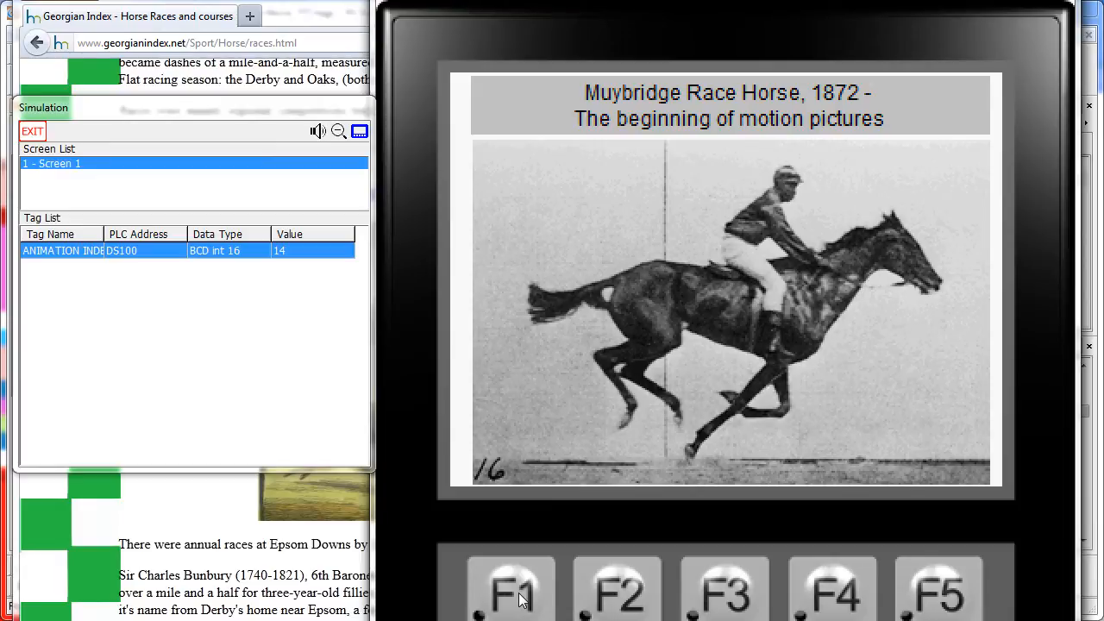
Step the horse forward frame by frame with F1, then reset it to the first frame with F2
{"action": "left_click", "coordinate": [617, 591]}
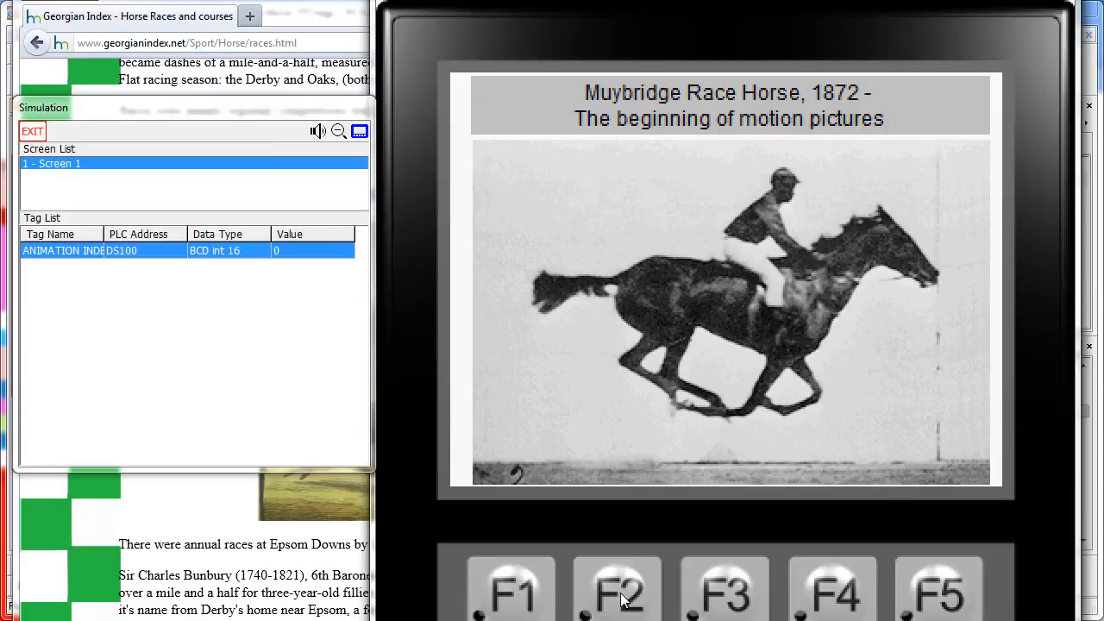
{"action": "mouse_move", "coordinate": [99, 244]}
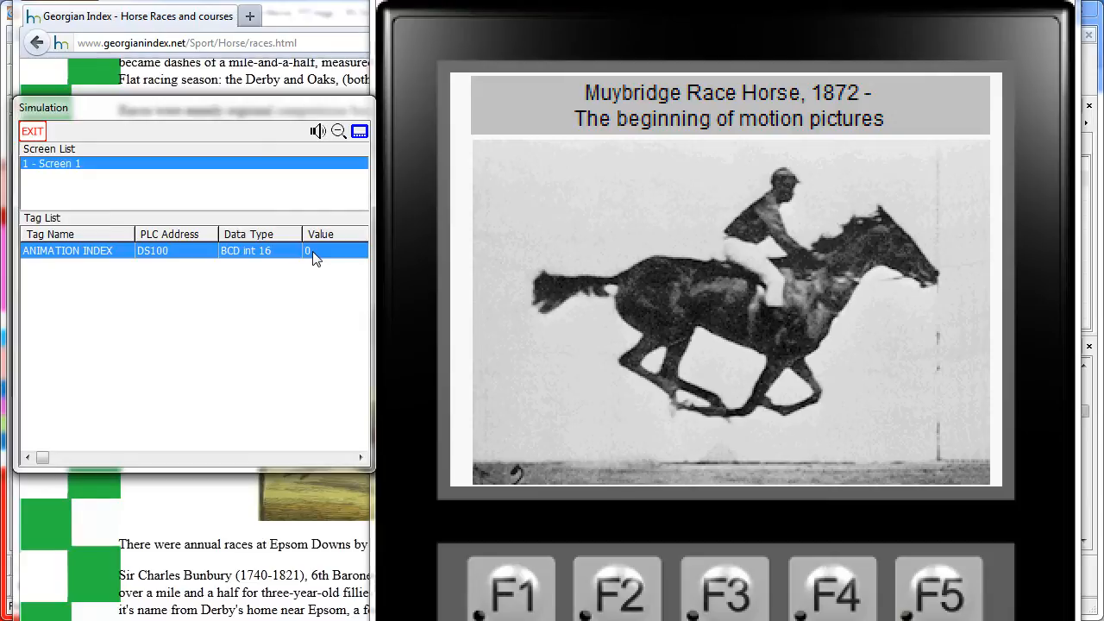
{"action": "mouse_move", "coordinate": [578, 582]}
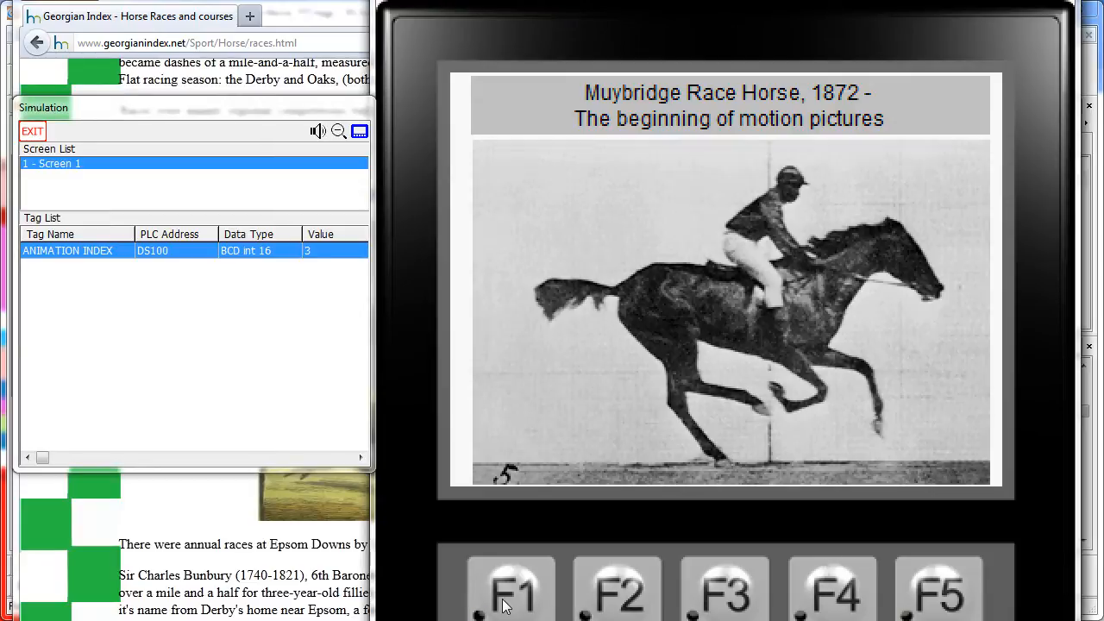
{"action": "left_click", "coordinate": [511, 590]}
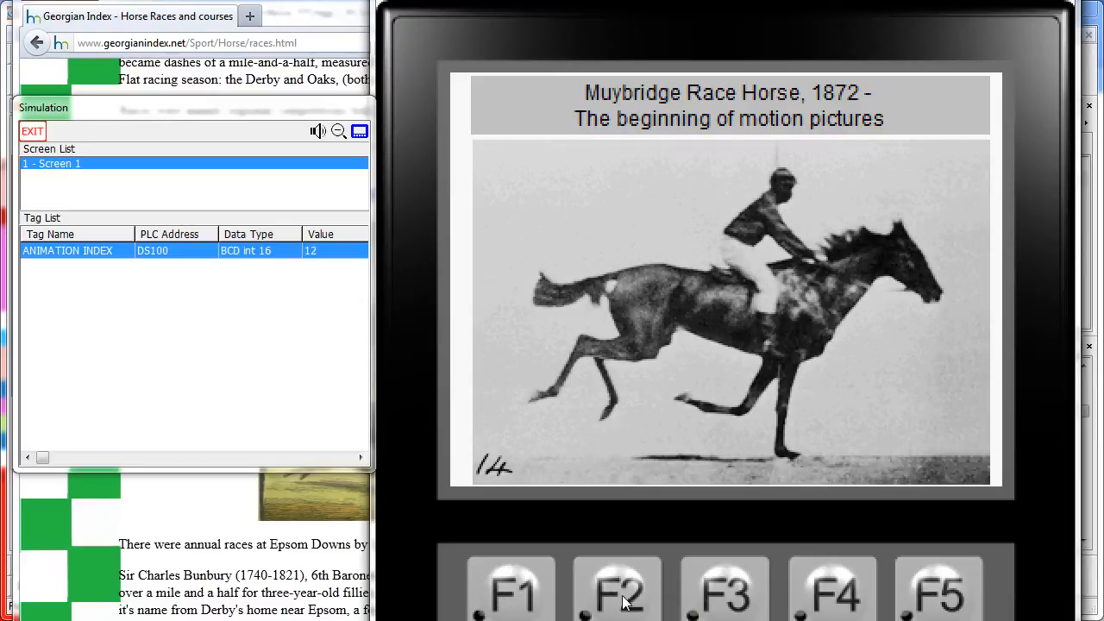
{"action": "left_click", "coordinate": [510, 590]}
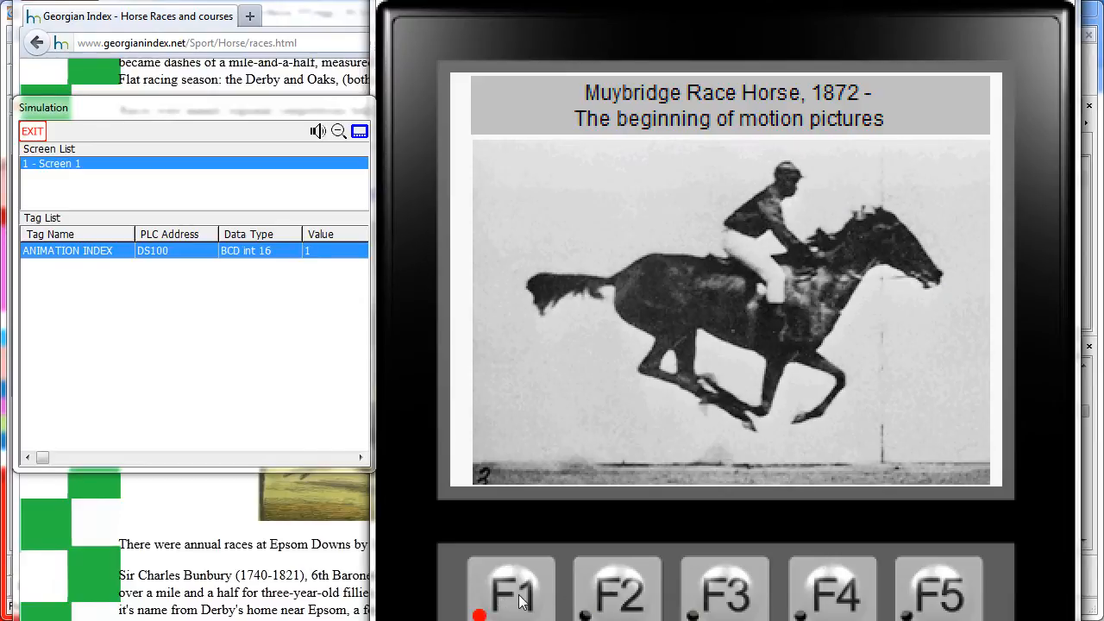
{"action": "left_click", "coordinate": [510, 591]}
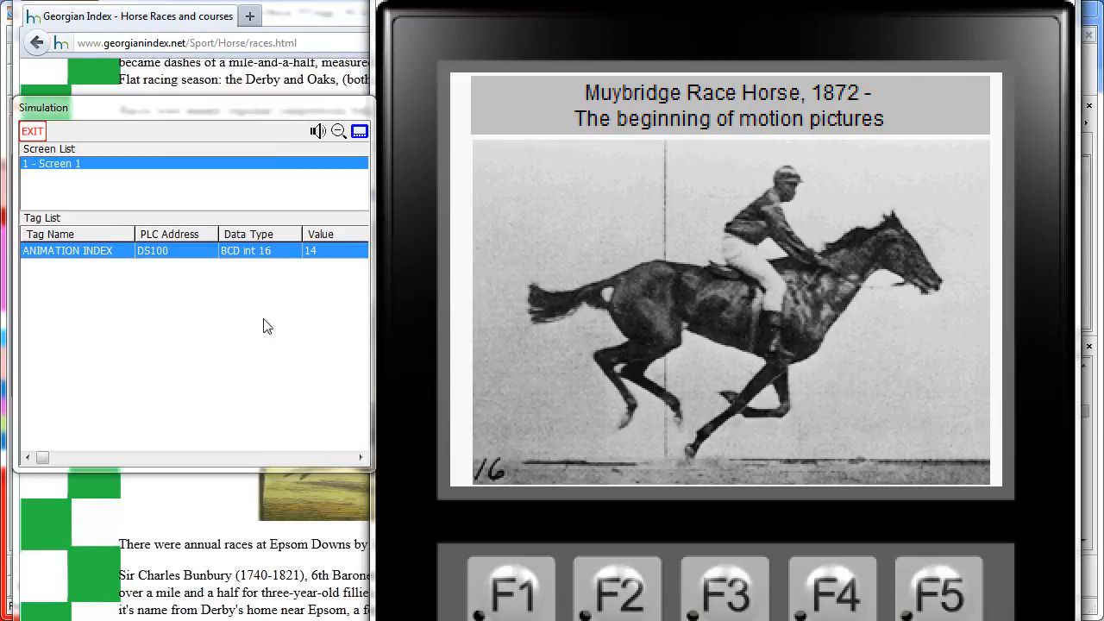
{"action": "mouse_move", "coordinate": [520, 595]}
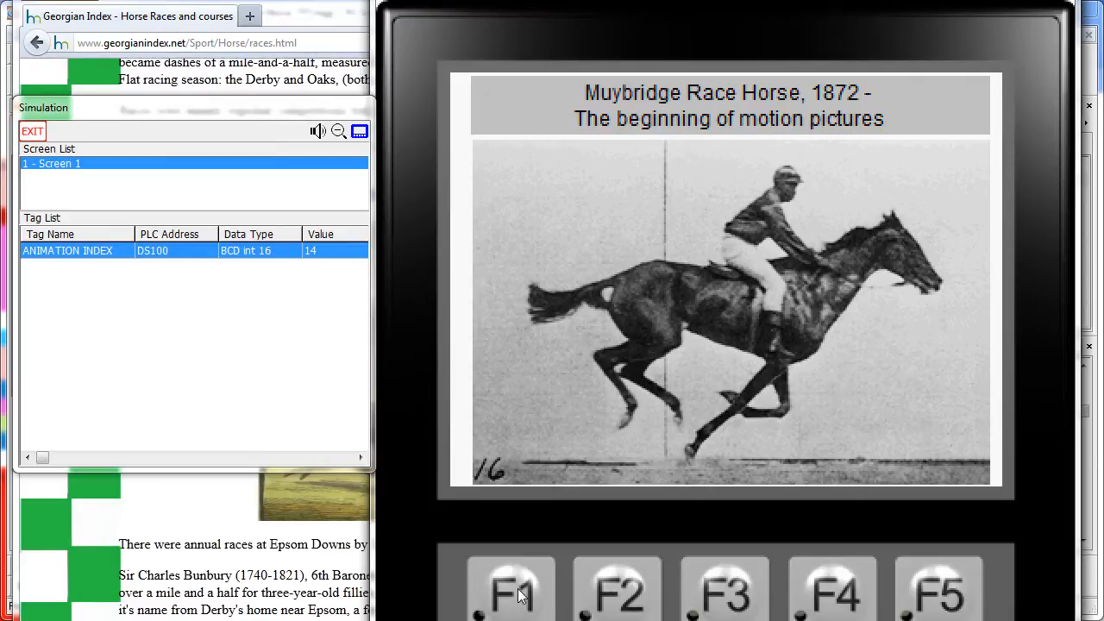
Advance the animation past its last frame so it wraps to the start, then continue stepping
{"action": "left_click", "coordinate": [510, 591]}
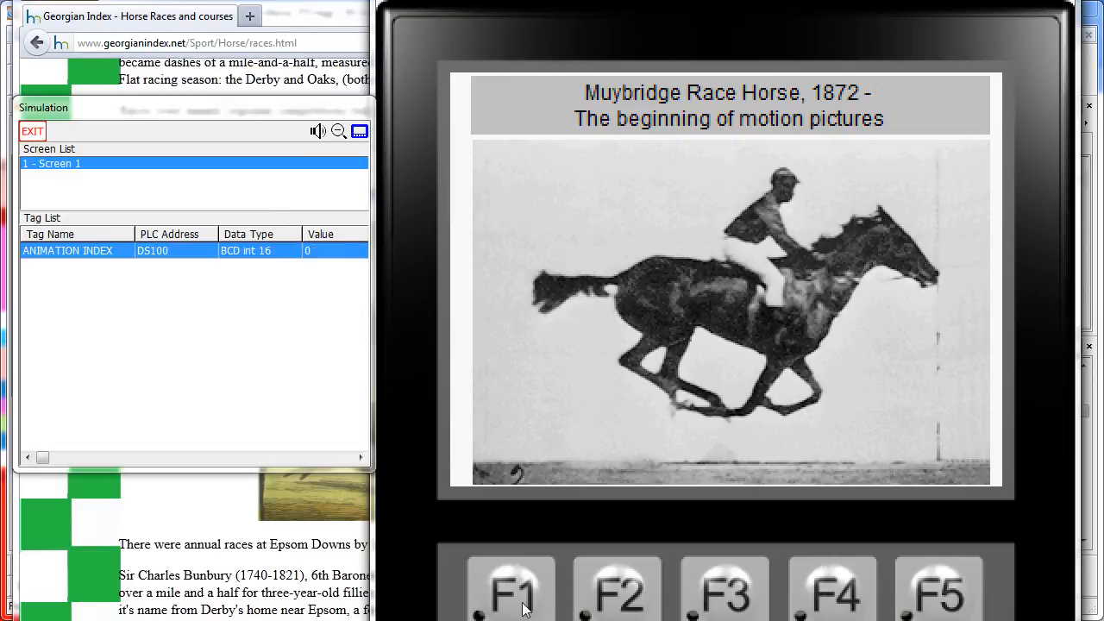
{"action": "left_click", "coordinate": [510, 590]}
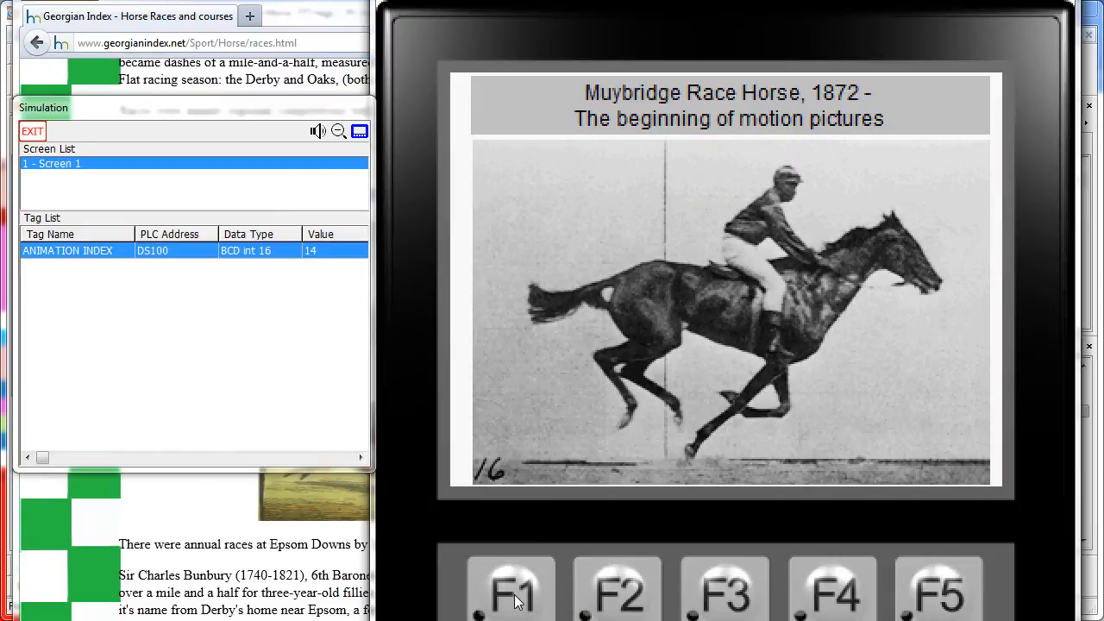
{"action": "left_click", "coordinate": [33, 131]}
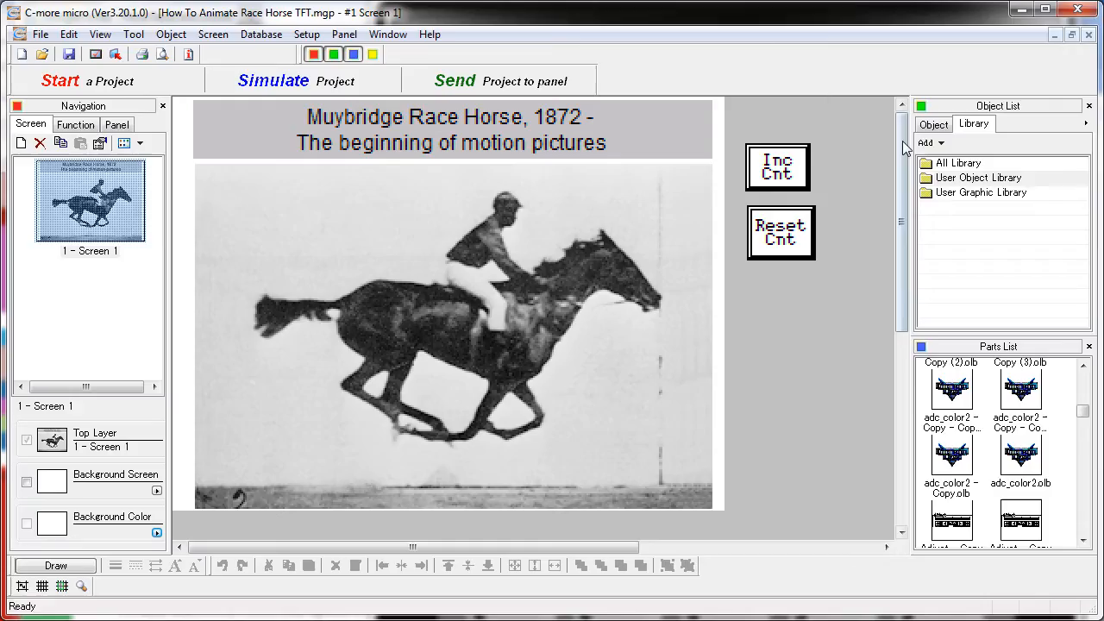
Cancel the title's Static Text settings and show the Object tab listing placeable object types
{"action": "double_click", "coordinate": [448, 130]}
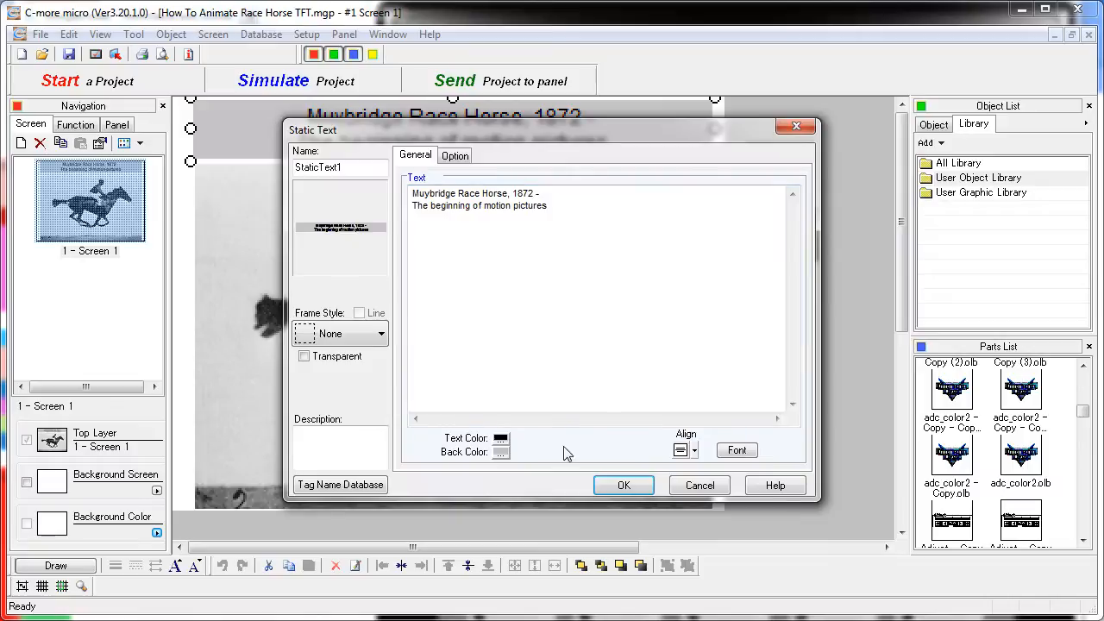
{"action": "left_click", "coordinate": [623, 485]}
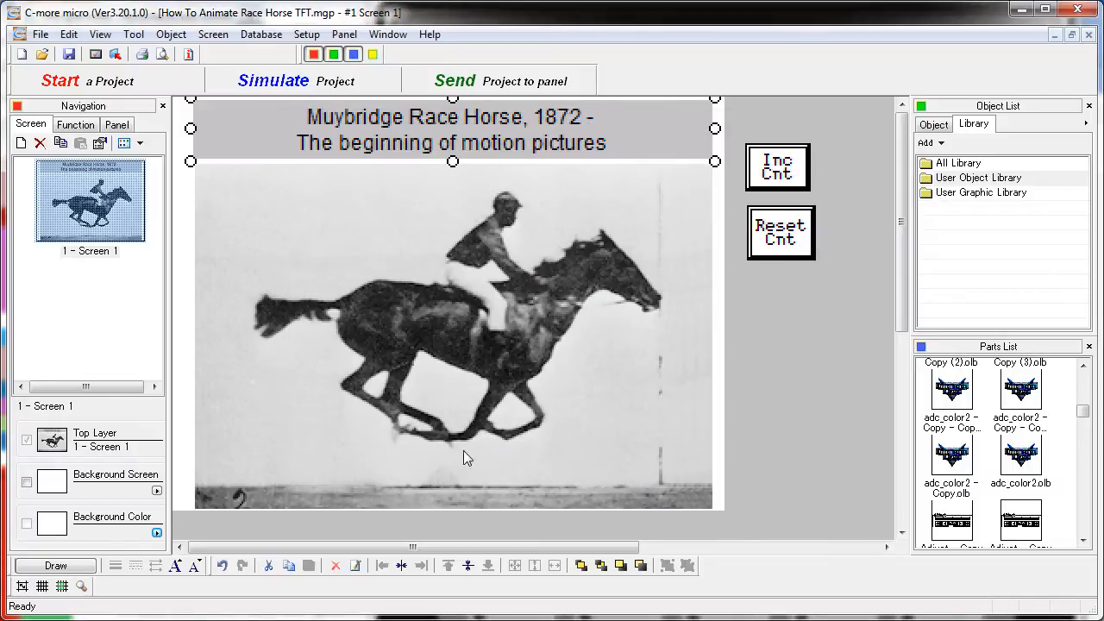
{"action": "mouse_move", "coordinate": [410, 319]}
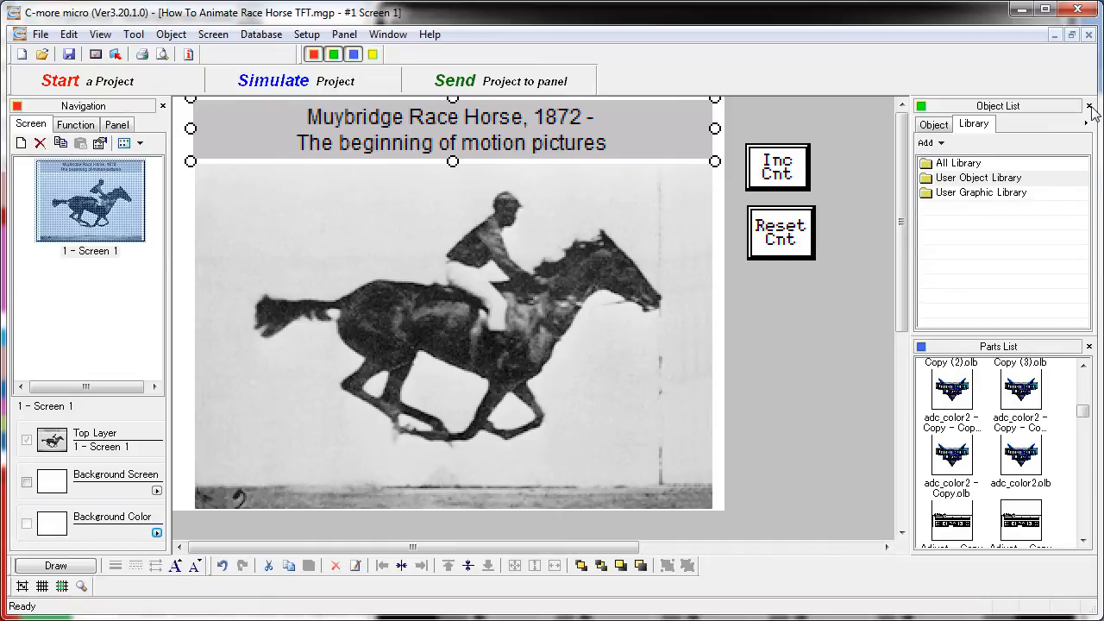
{"action": "left_click", "coordinate": [932, 124]}
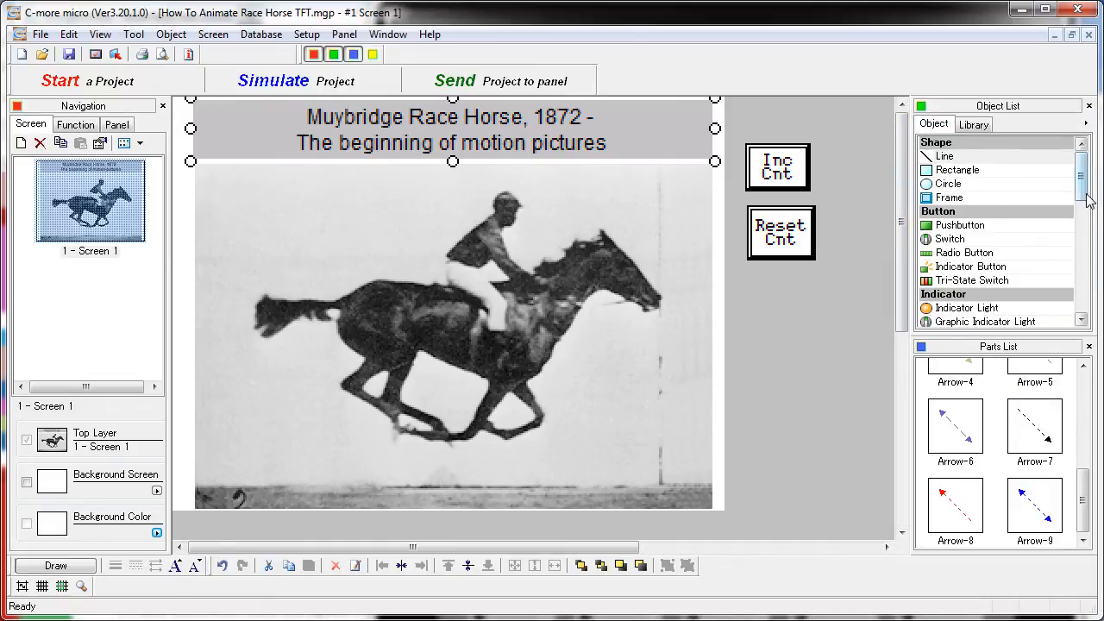
{"action": "scroll", "scroll_direction": "down", "scroll_amount": 3}
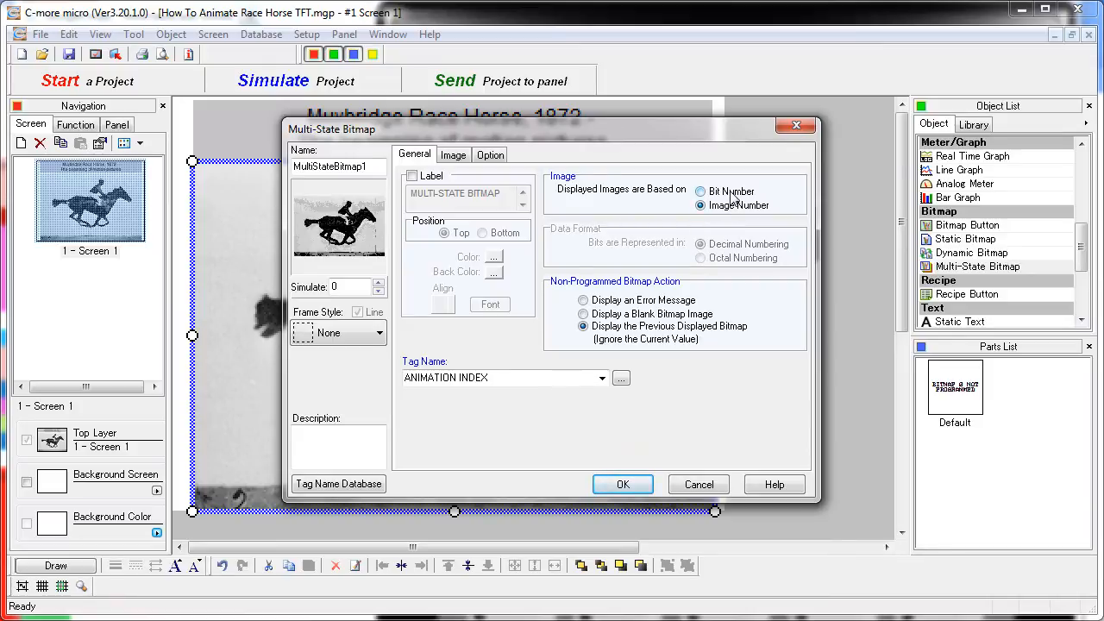
Keep the horse bitmap driven by Image Number on ANIMATION INDEX and view its list of 15 frame images
{"action": "left_click", "coordinate": [700, 205]}
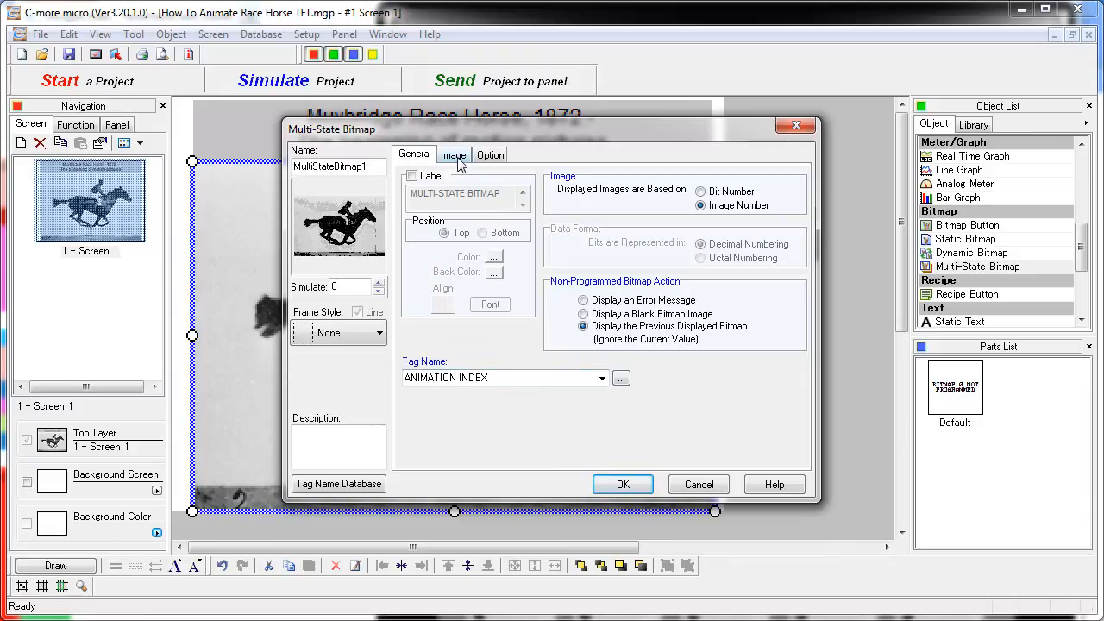
{"action": "left_click", "coordinate": [453, 154]}
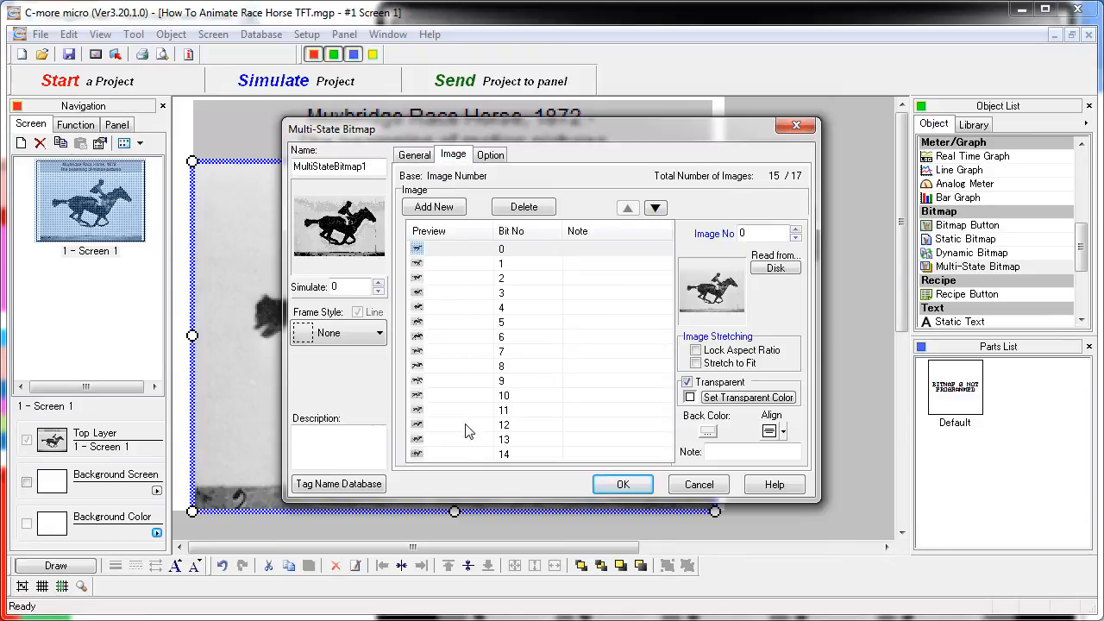
Preview several horse frames in the multi-state bitmap, starting from image 1
{"action": "left_click", "coordinate": [527, 263]}
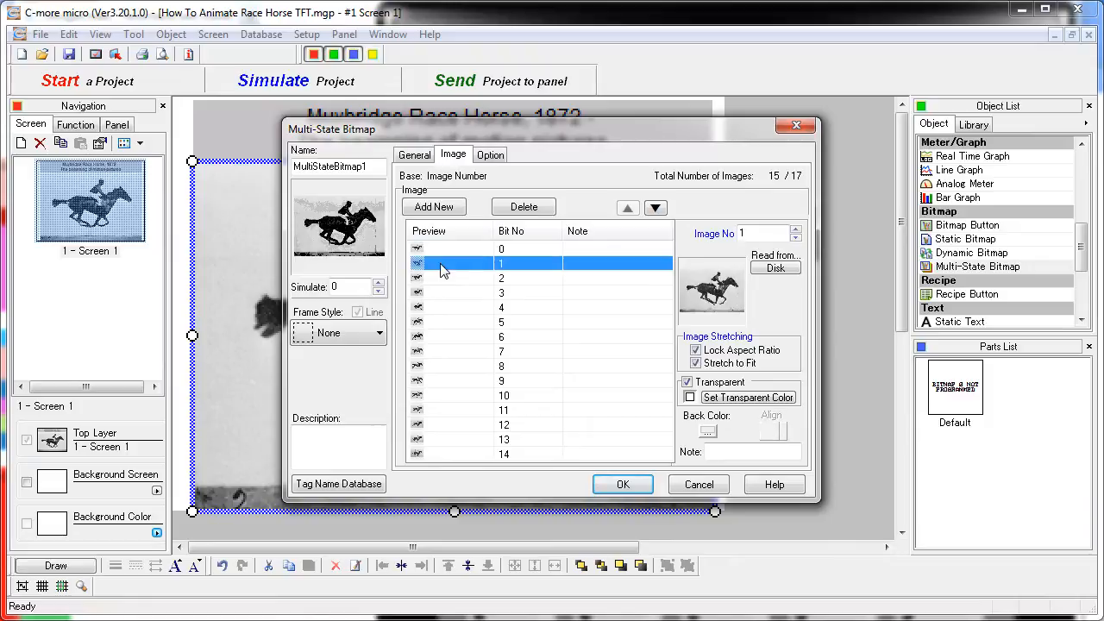
{"action": "left_click", "coordinate": [378, 283]}
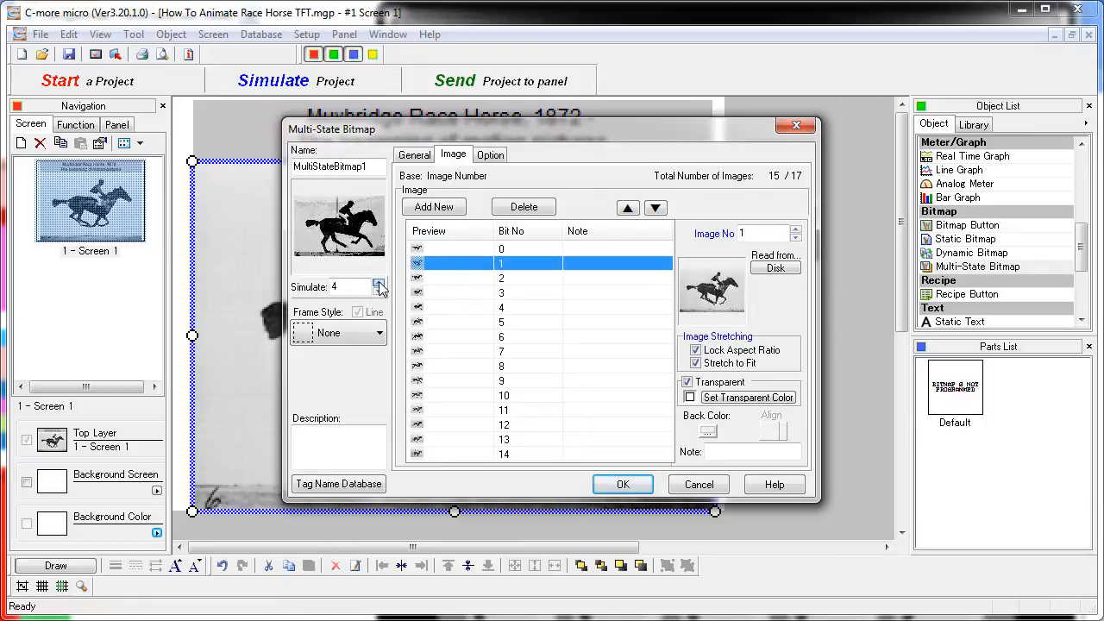
{"action": "left_click", "coordinate": [378, 283]}
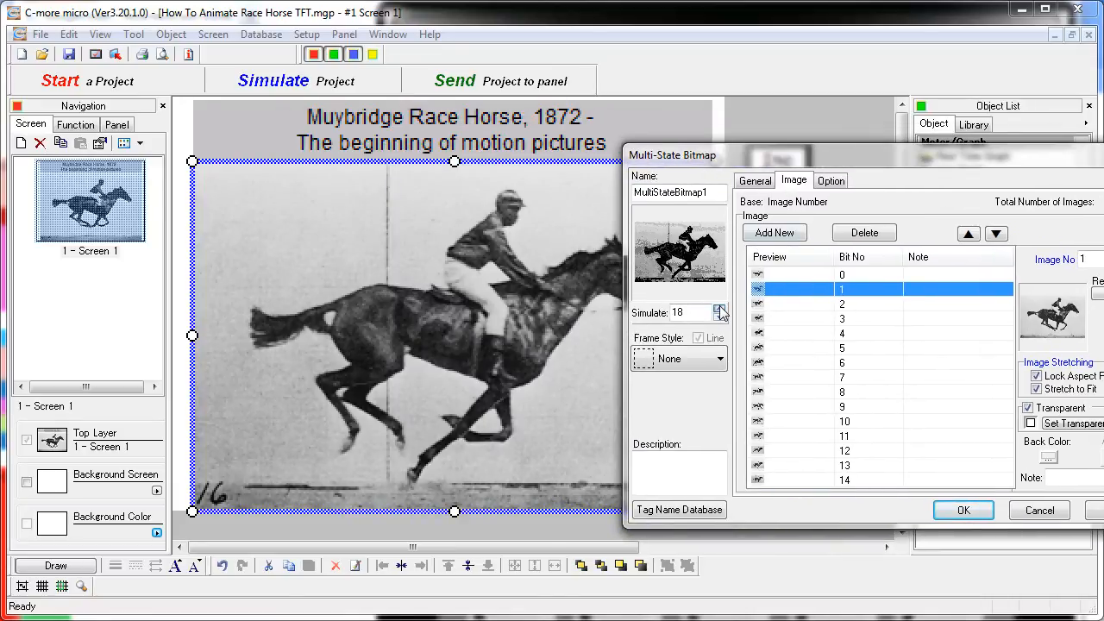
{"action": "left_click", "coordinate": [720, 317]}
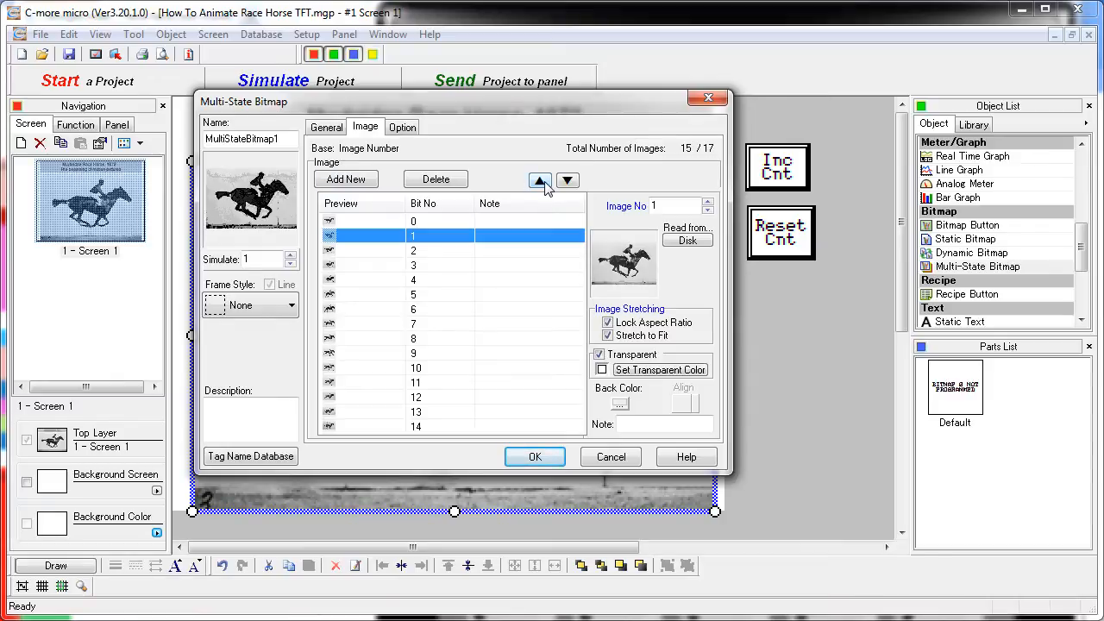
{"action": "mouse_move", "coordinate": [431, 237]}
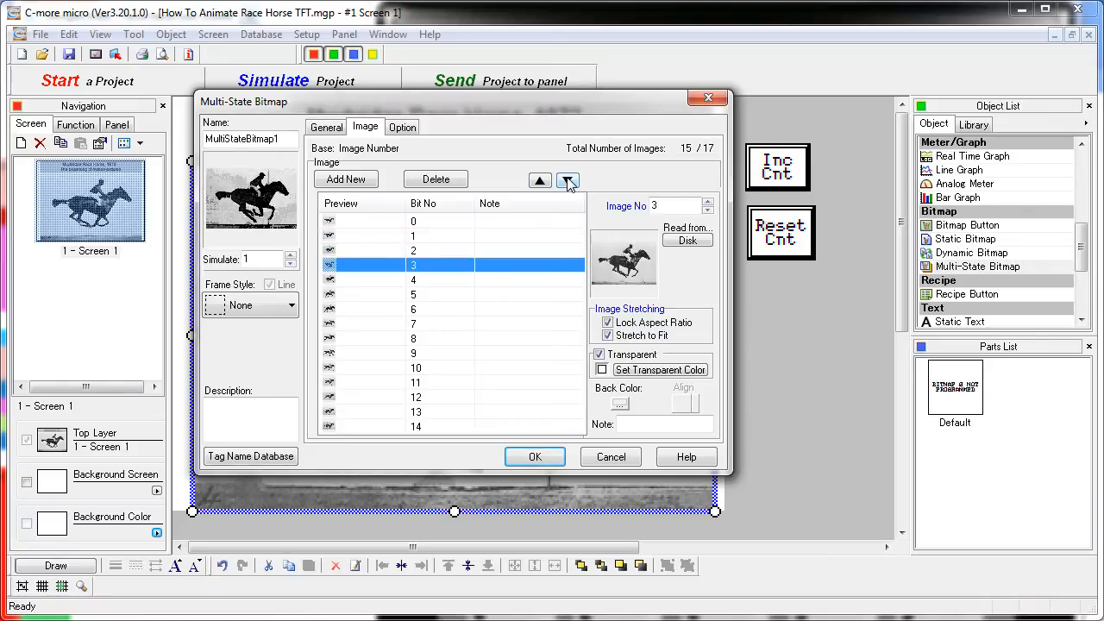
Shift a chosen image later in the sequence and back to check the frame order
{"action": "left_click", "coordinate": [567, 179]}
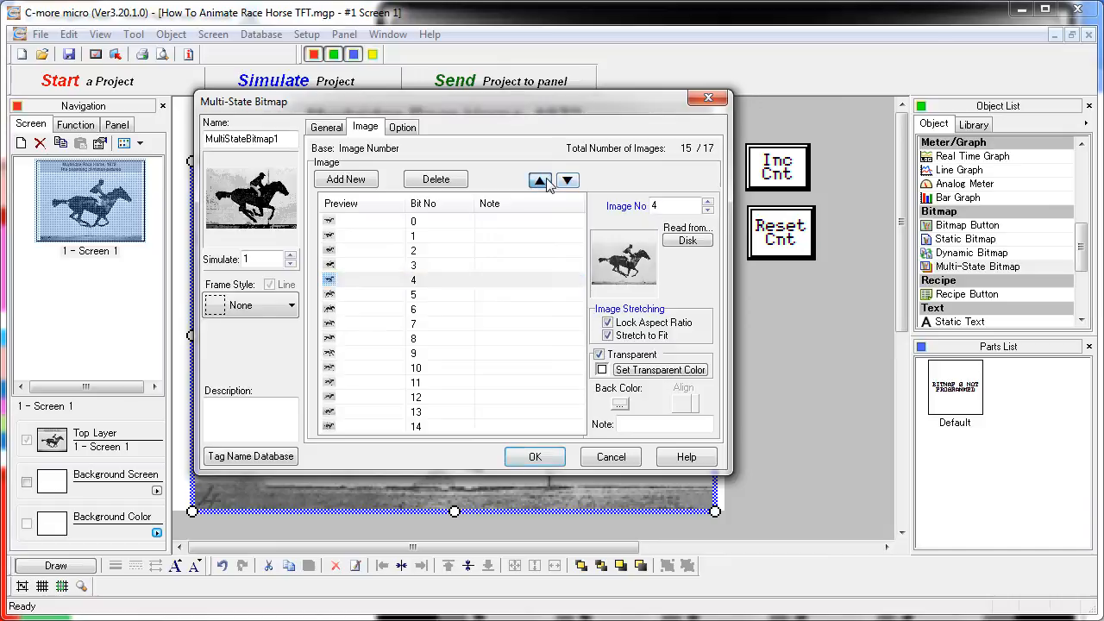
{"action": "left_click", "coordinate": [540, 180]}
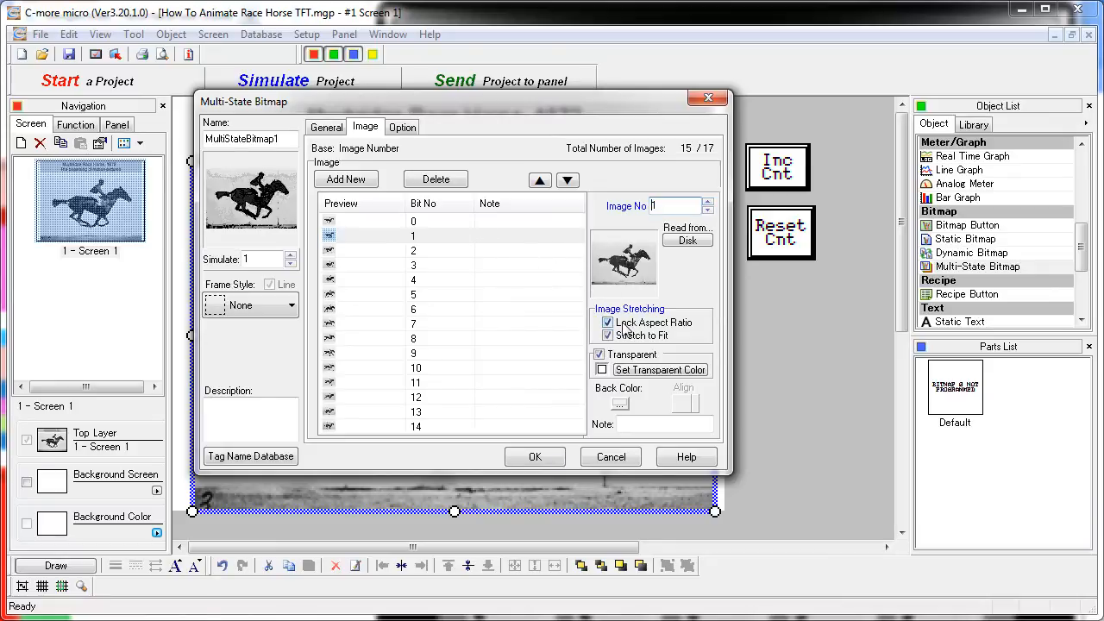
Uncheck Transparent for the horse images and confirm the Multi-State Bitmap settings
{"action": "left_click", "coordinate": [608, 336]}
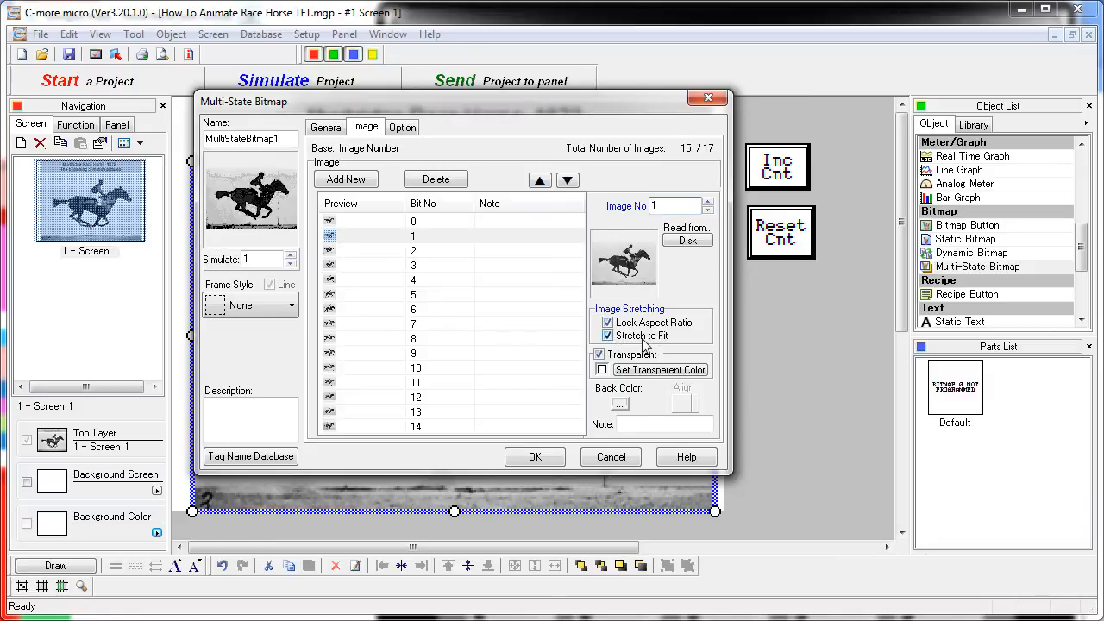
{"action": "mouse_move", "coordinate": [680, 345]}
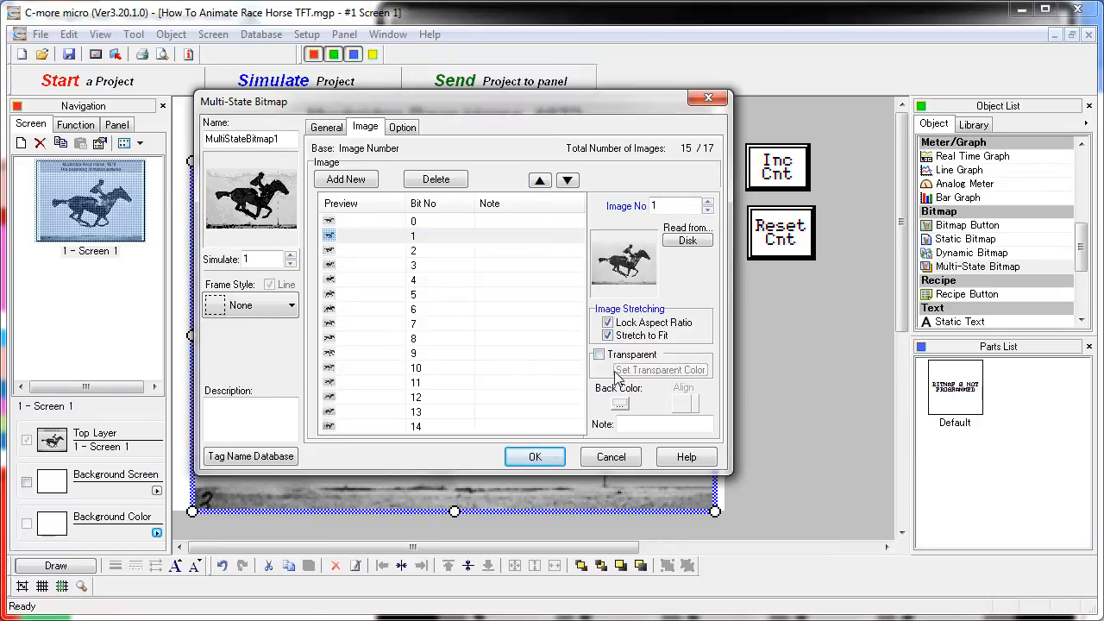
{"action": "left_click", "coordinate": [412, 250]}
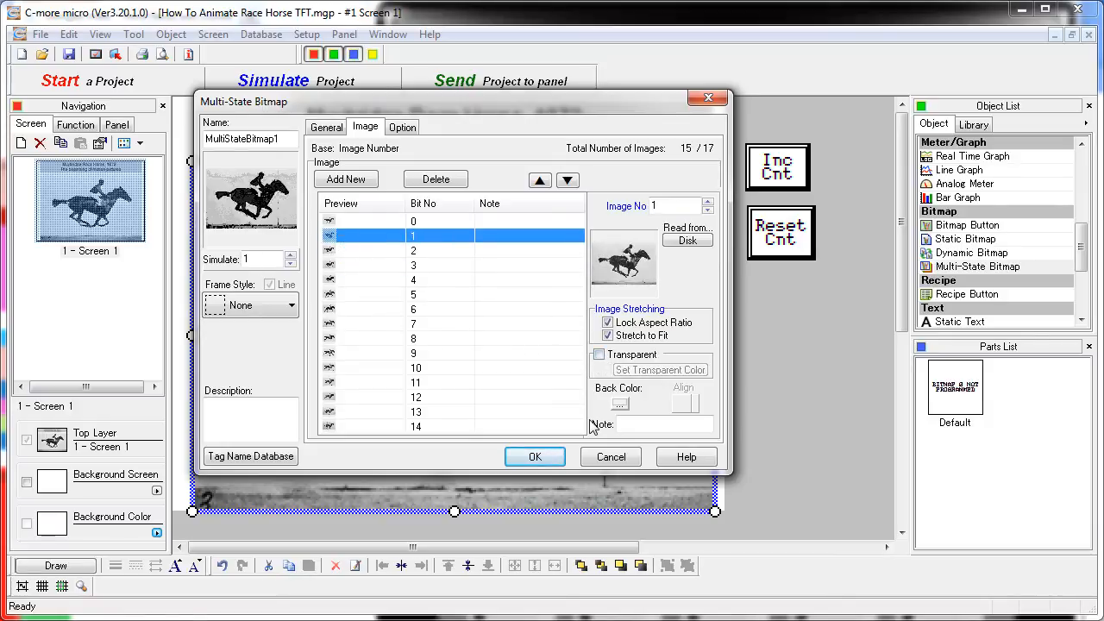
{"action": "left_click", "coordinate": [534, 457]}
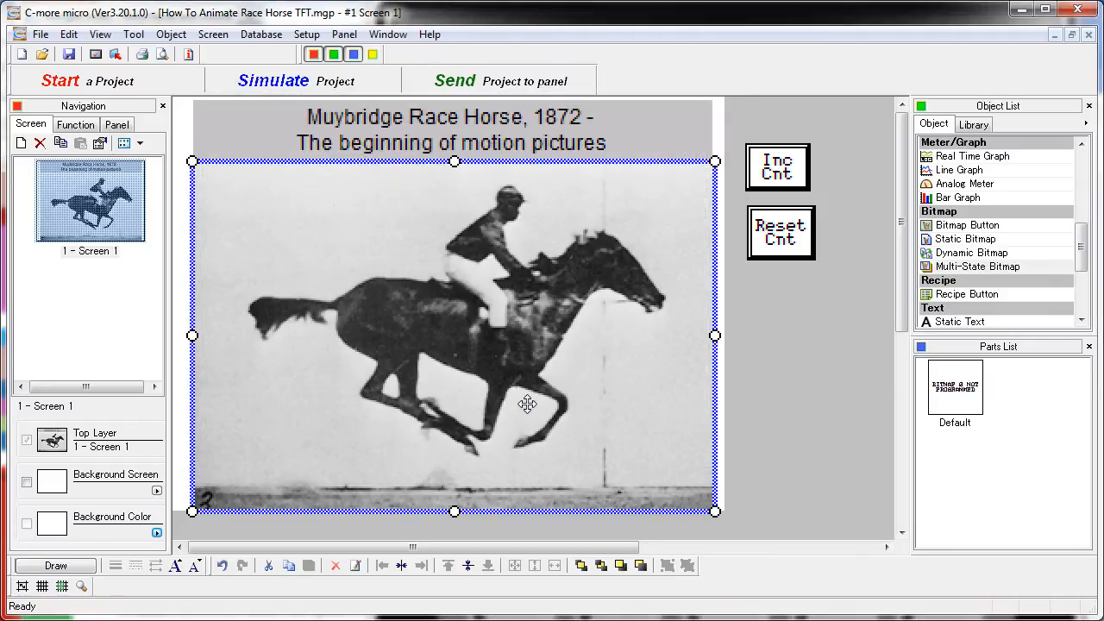
{"action": "left_click", "coordinate": [777, 166]}
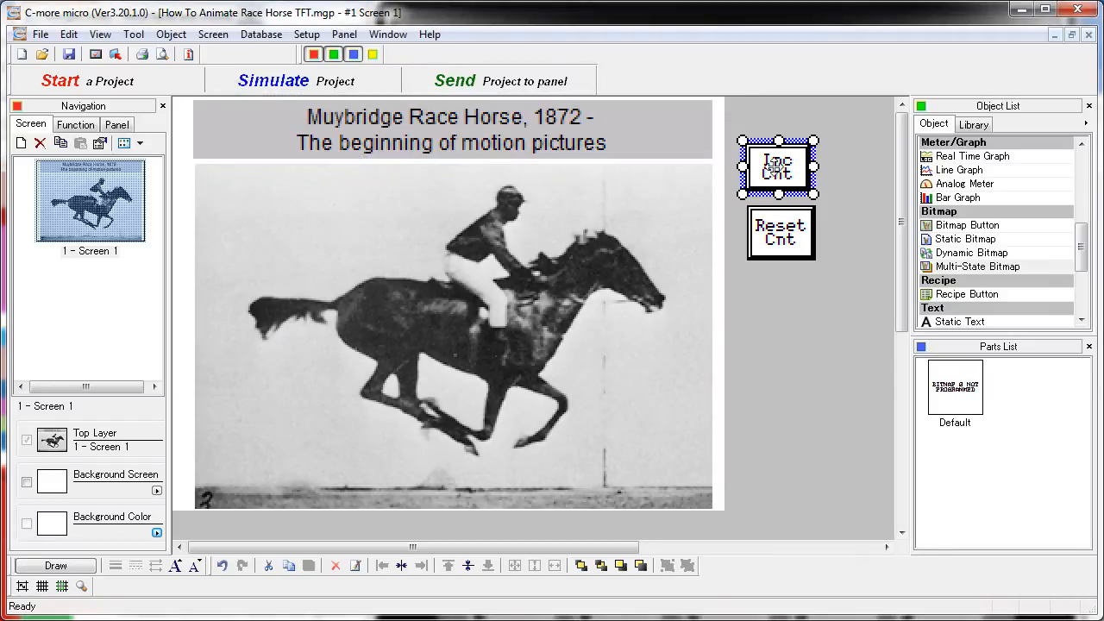
{"action": "double_click", "coordinate": [775, 167]}
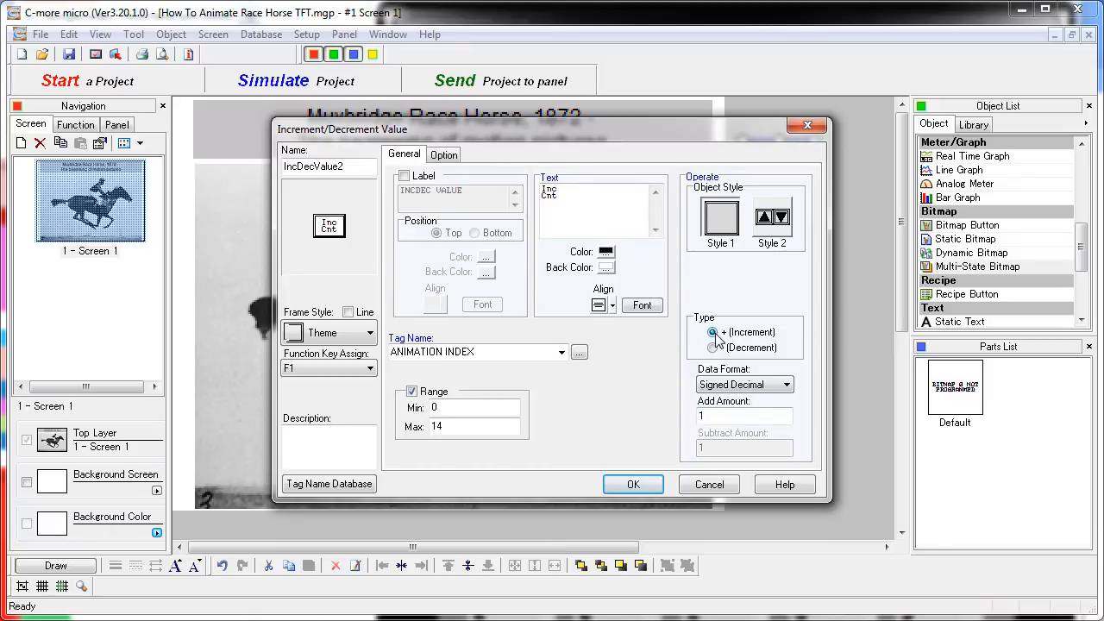
{"action": "left_click", "coordinate": [712, 332]}
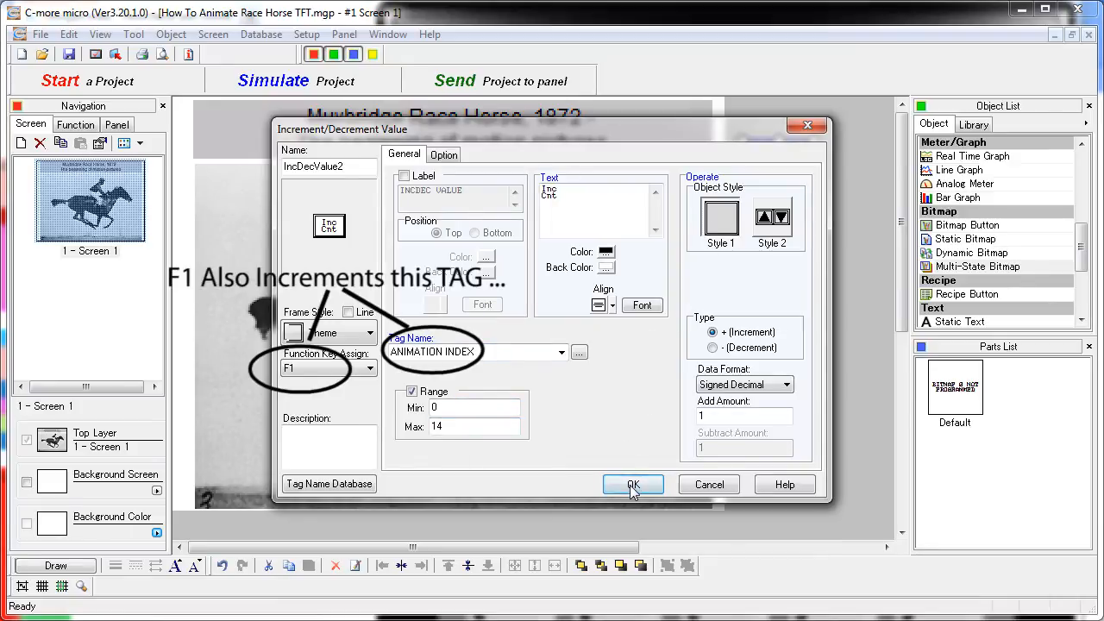
{"action": "left_click", "coordinate": [633, 484]}
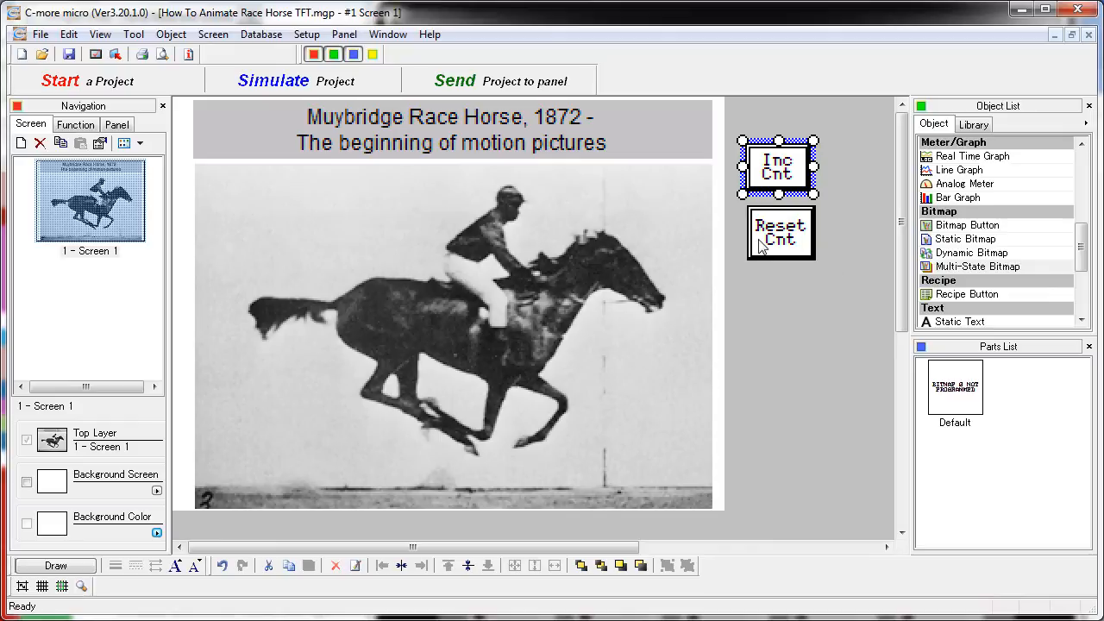
Check the Reset Cnt button's recipe writing 0 to ANIMATION INDEX, leaving it unchanged
{"action": "double_click", "coordinate": [781, 233]}
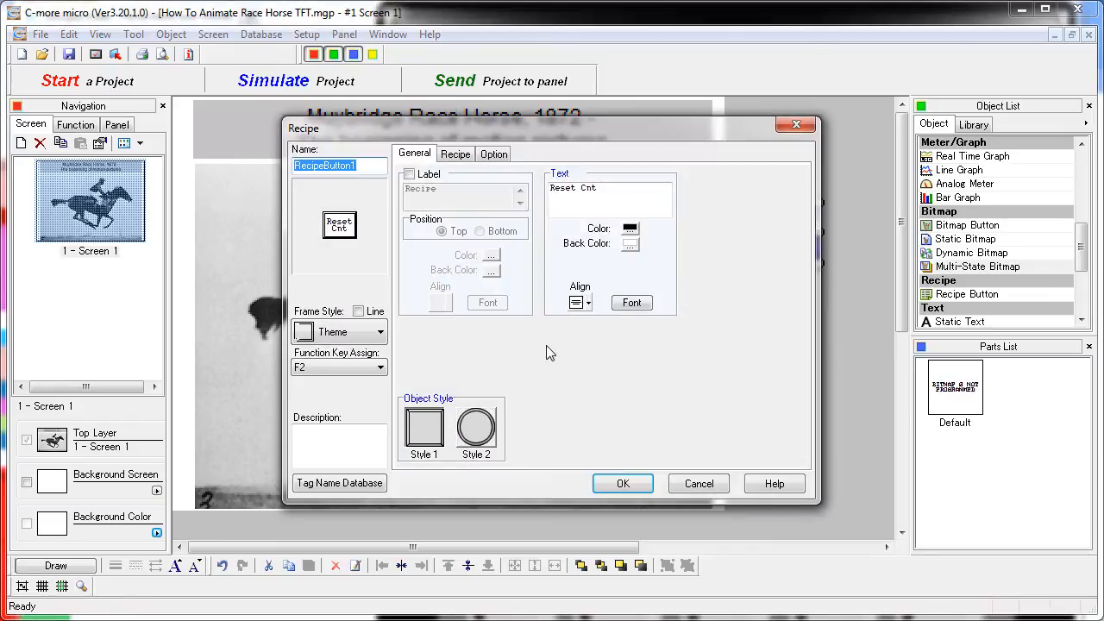
{"action": "mouse_move", "coordinate": [306, 130]}
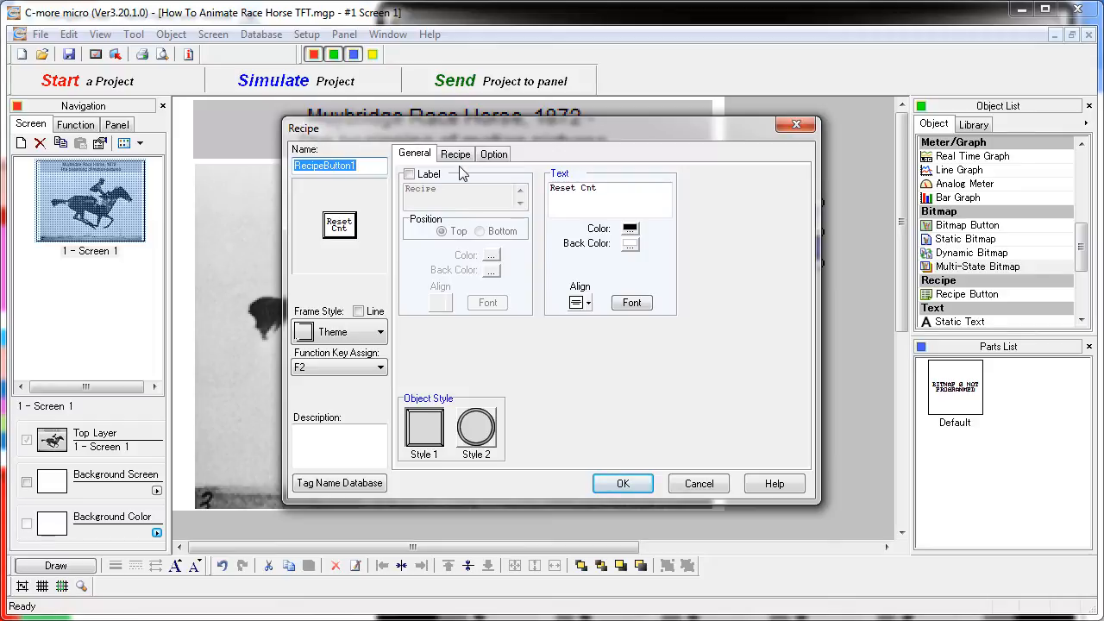
{"action": "left_click", "coordinate": [456, 154]}
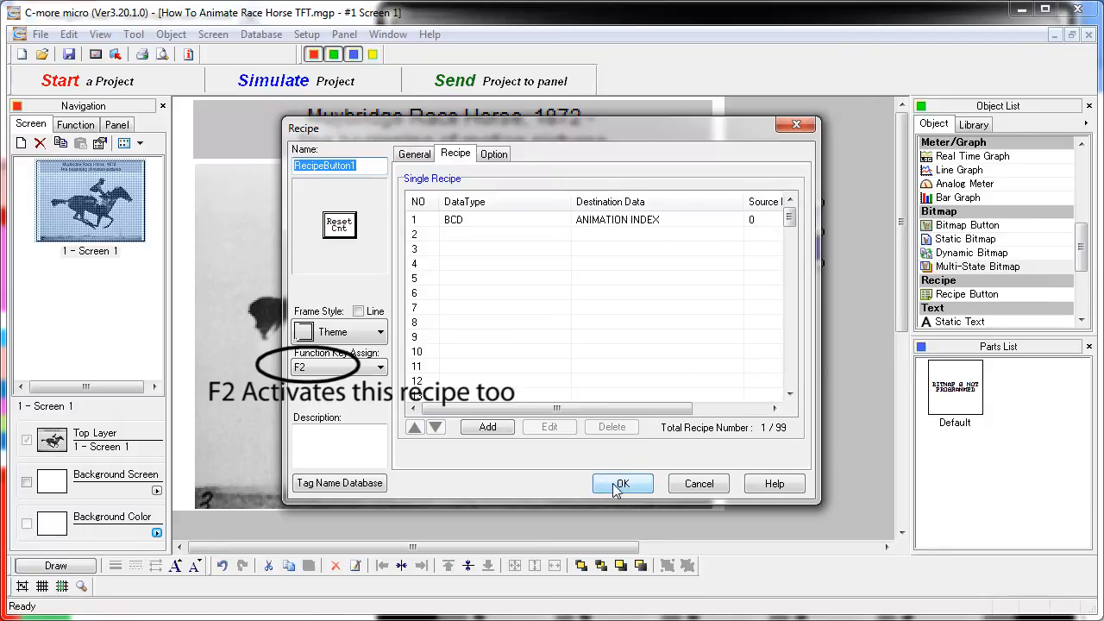
{"action": "left_click", "coordinate": [622, 483]}
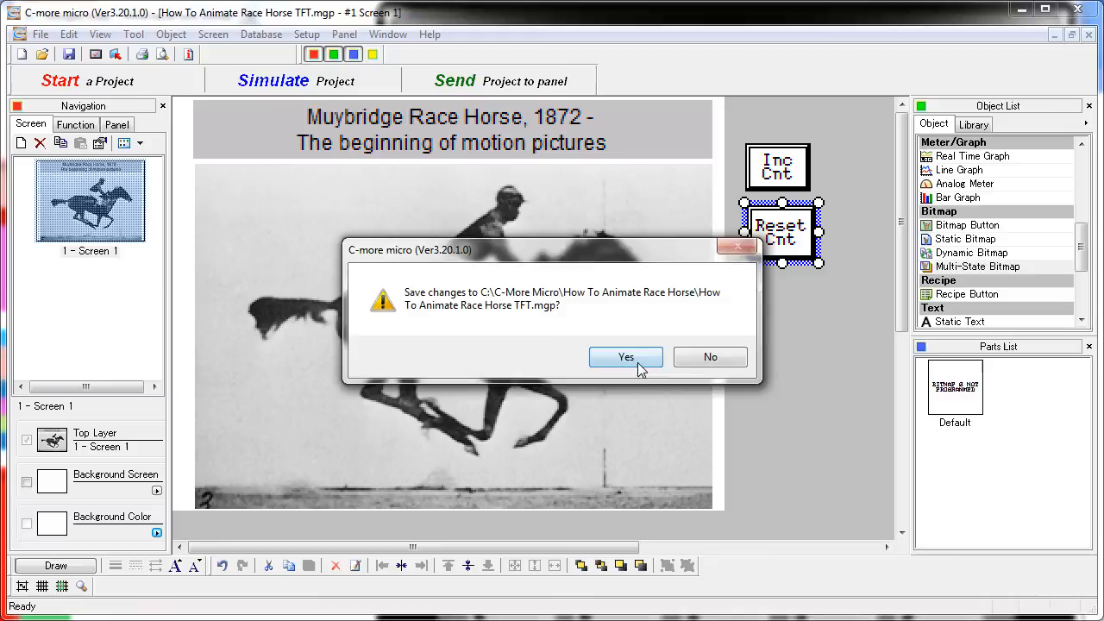
Save the project into the simulator and advance the horse one frame with F1
{"action": "left_click", "coordinate": [625, 357]}
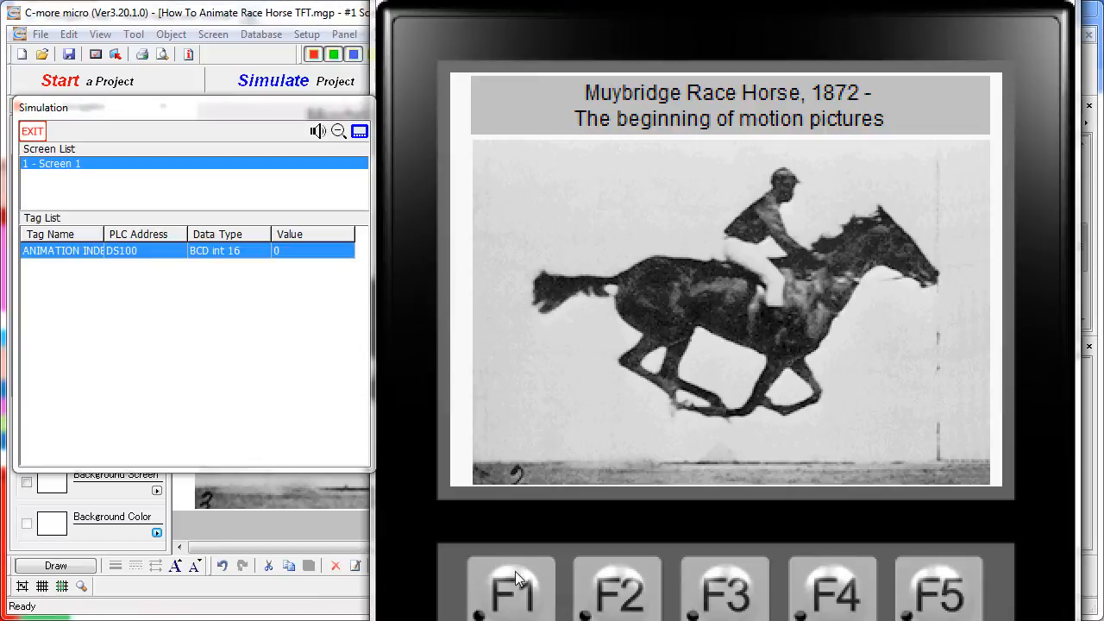
{"action": "left_click", "coordinate": [511, 590]}
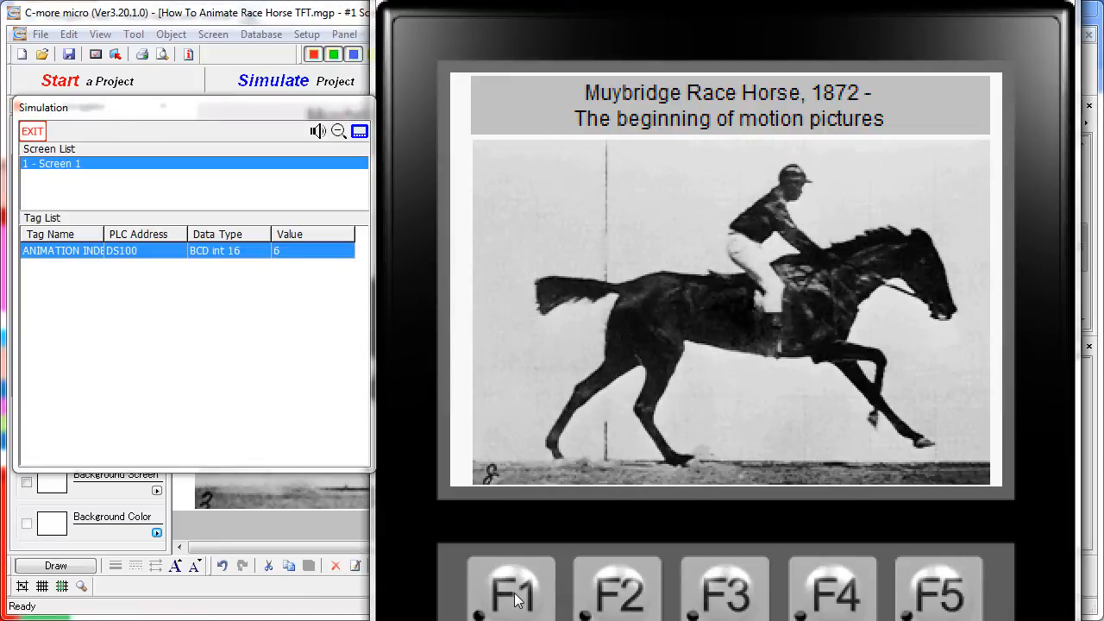